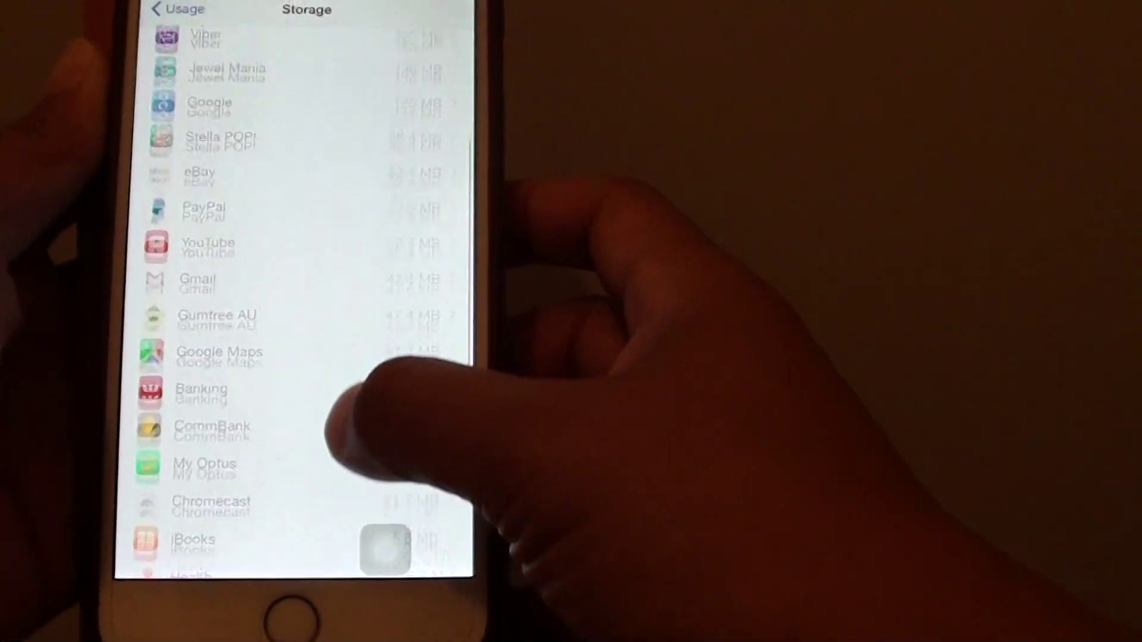
# Step: Scroll through the storage list (7.5 GB used, 4.1 GB free) and open Facebook's details
pyautogui.scroll(-3)
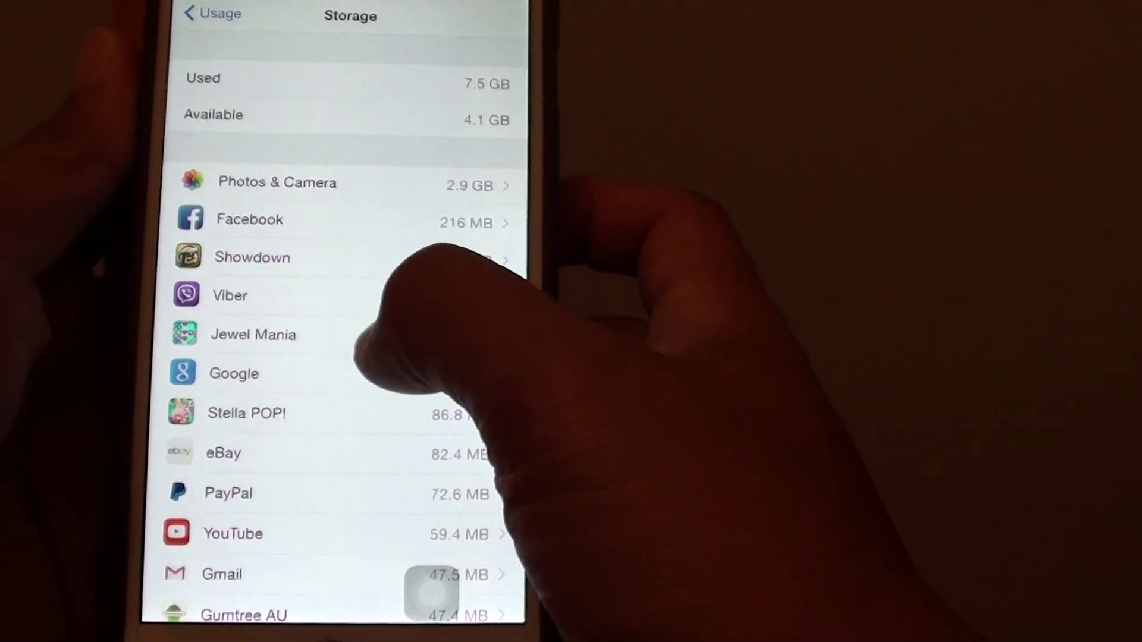
pyautogui.click(249, 219)
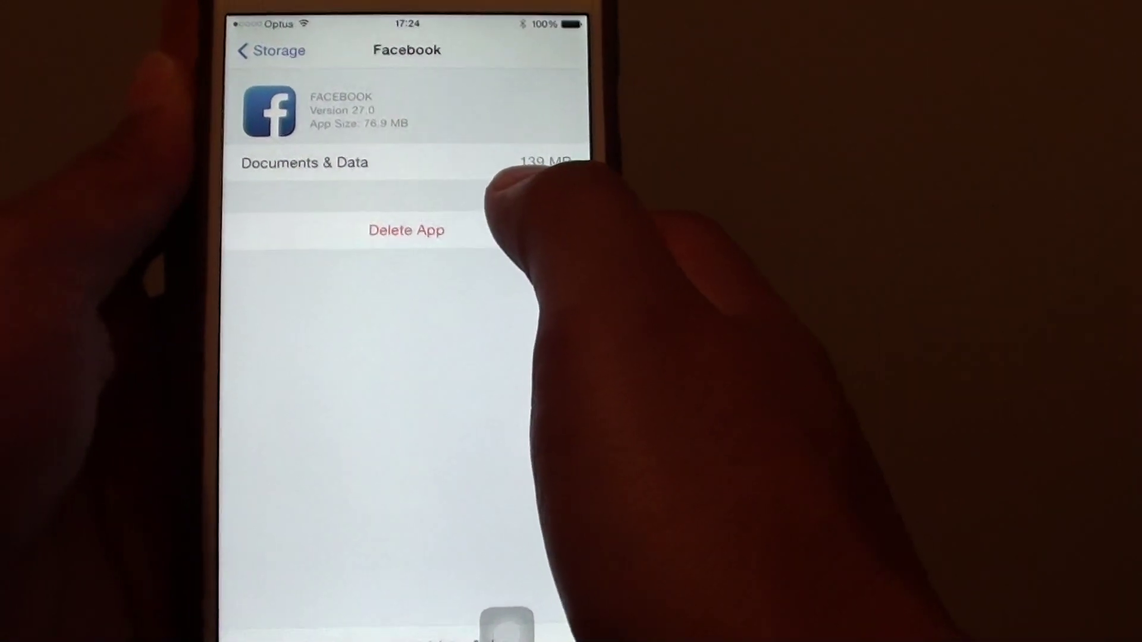
# Step: Review Facebook's App Size, Documents & Data and Delete App, then go back to Storage
pyautogui.click(263, 50)
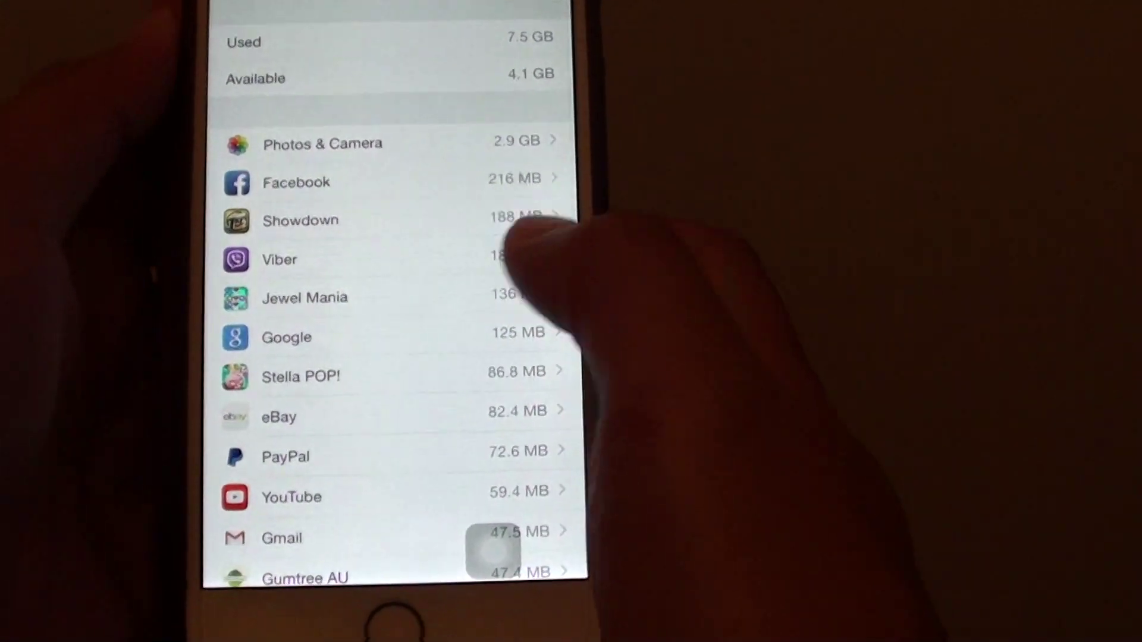